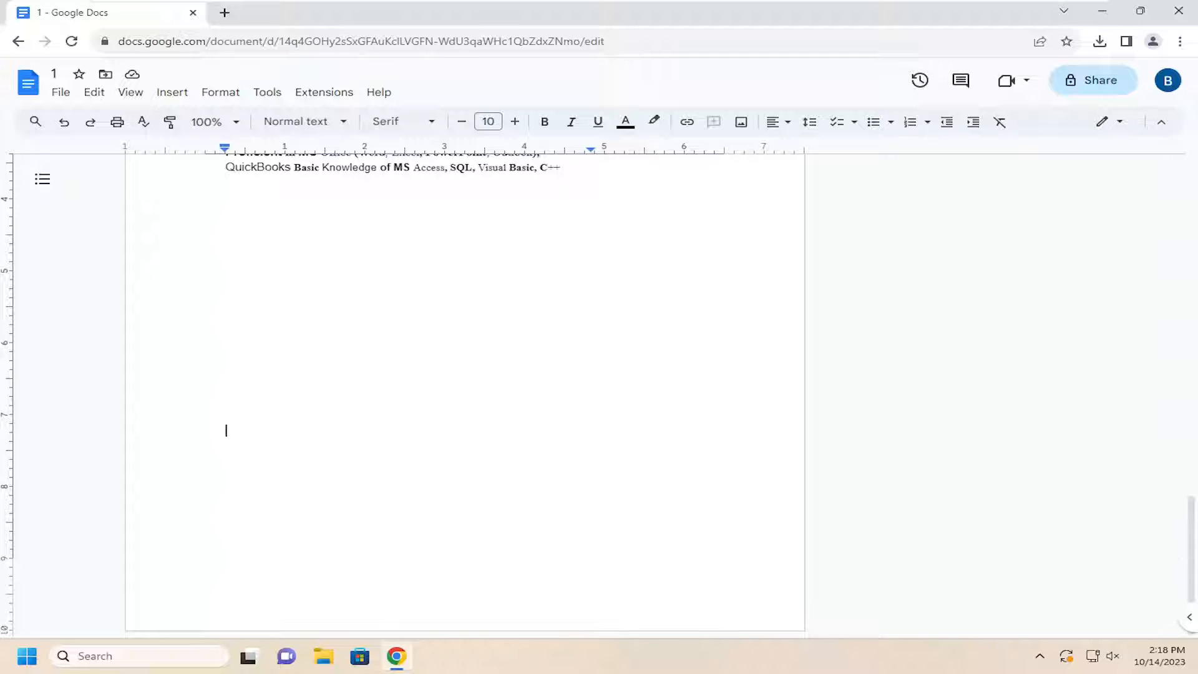
Type 'Type something' on an empty line further down the page
{"action": "type", "text": "Type something"}
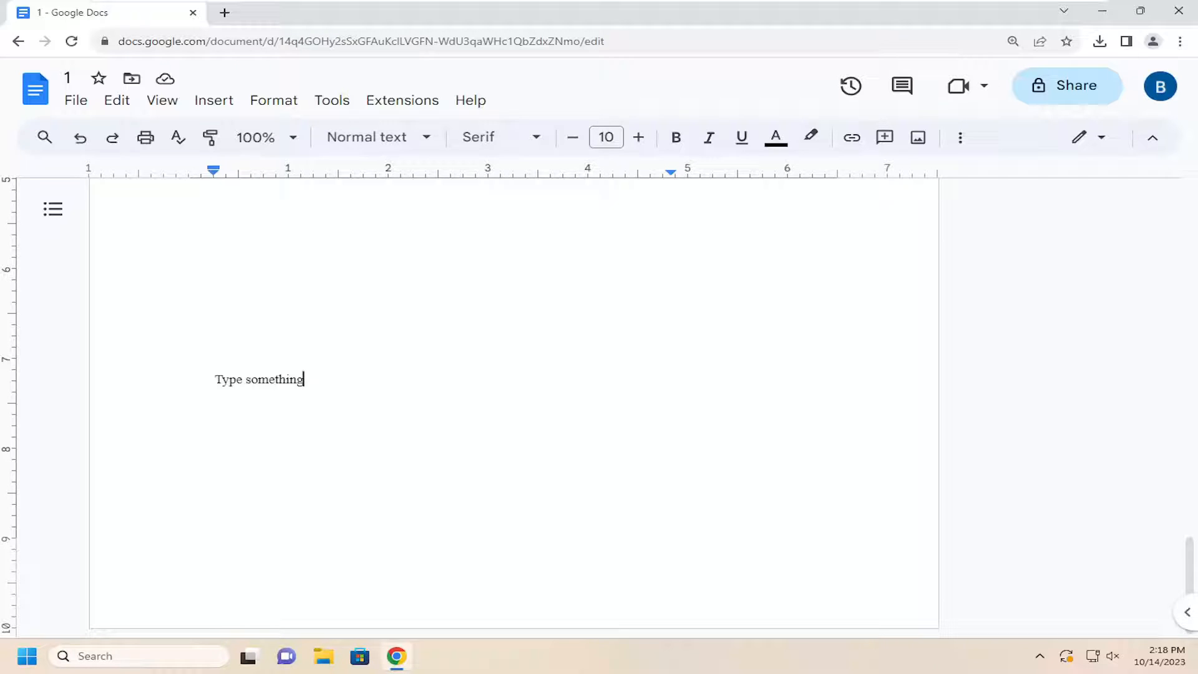
Append 'let's jump right into it' after 'Type something' on the same line
{"action": "type", "text": "l"}
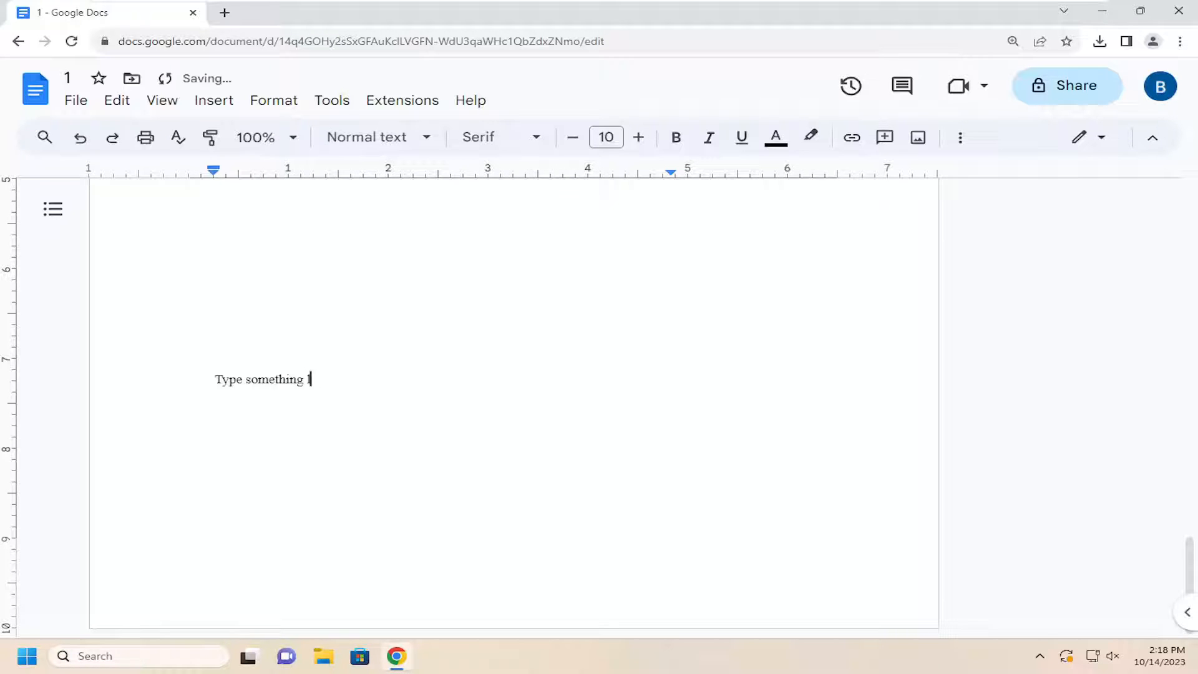
{"action": "type", "text": "let's jump right into it"}
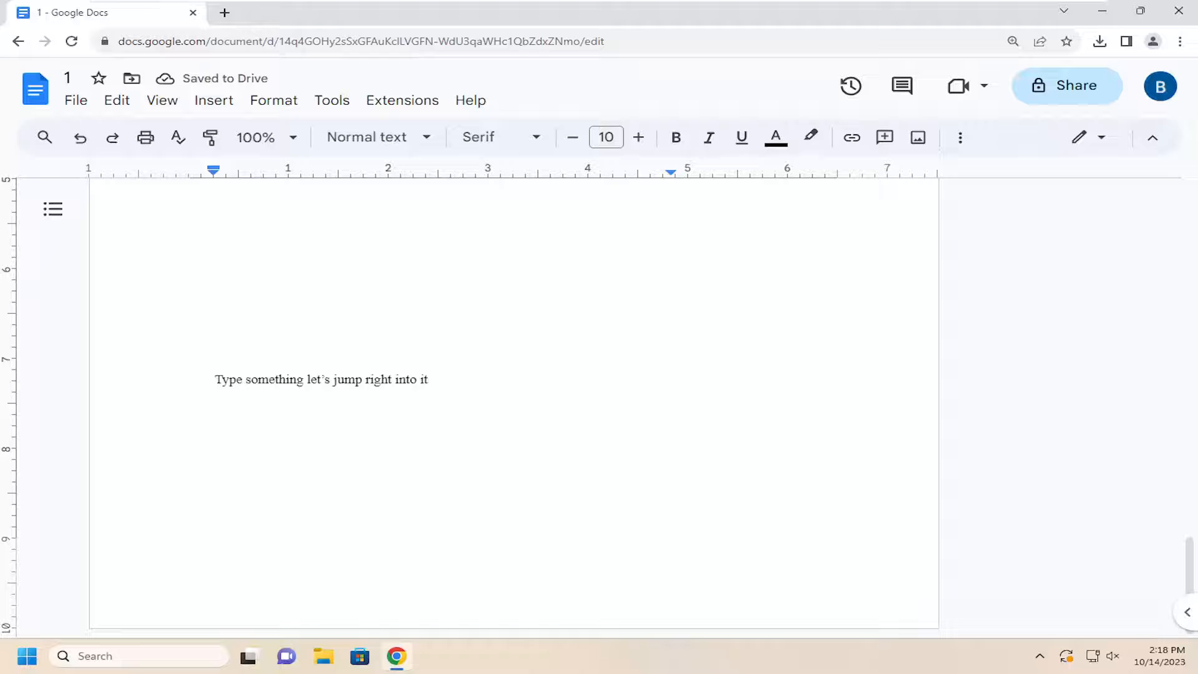
{"action": "mouse_move", "coordinate": [80, 137]}
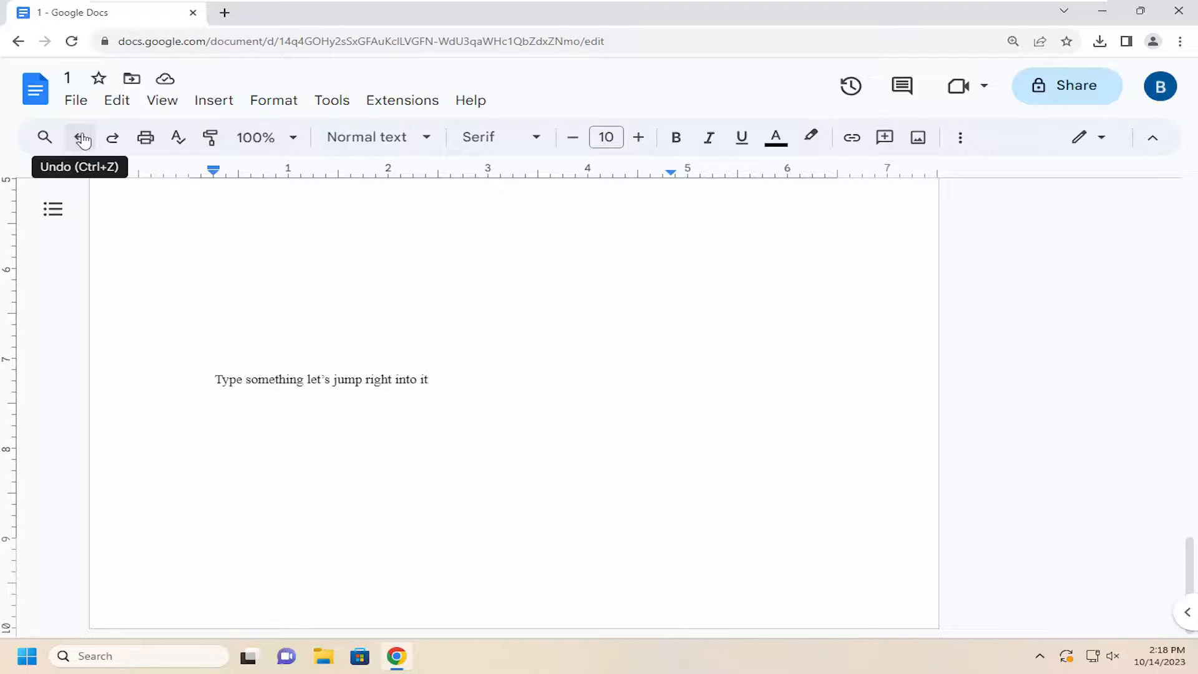
Undo the typing so 'jump right into it' disappears, leaving 'Type something let's'
{"action": "left_click", "coordinate": [81, 137]}
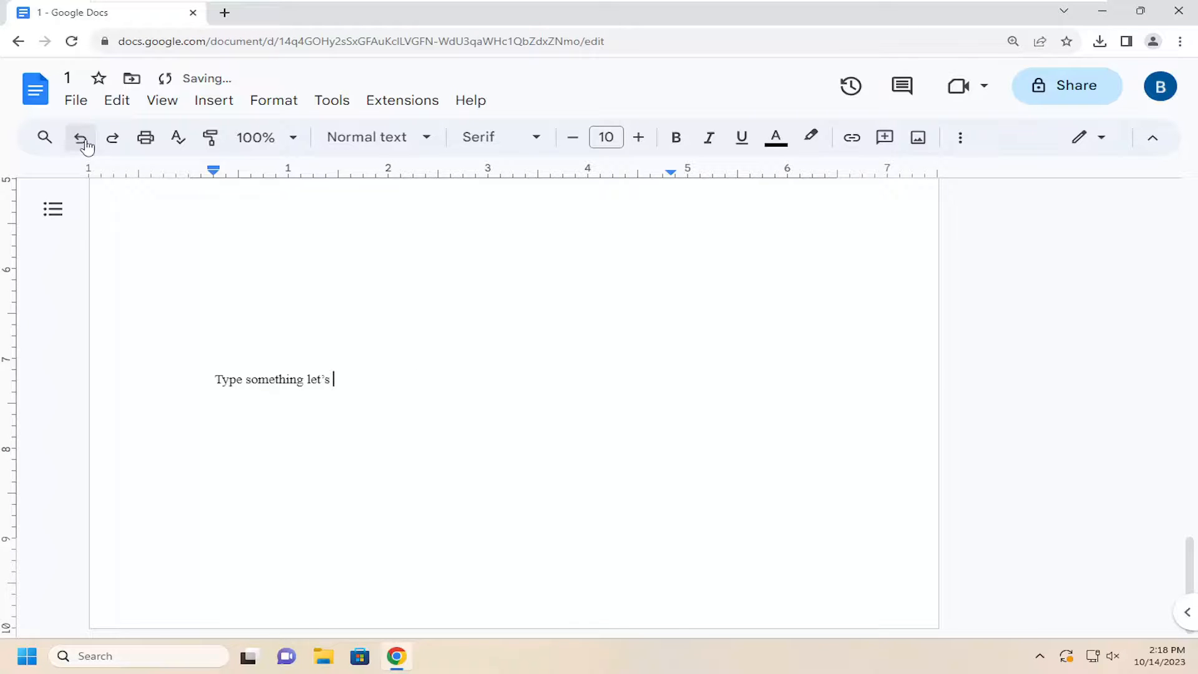
{"action": "mouse_move", "coordinate": [81, 137]}
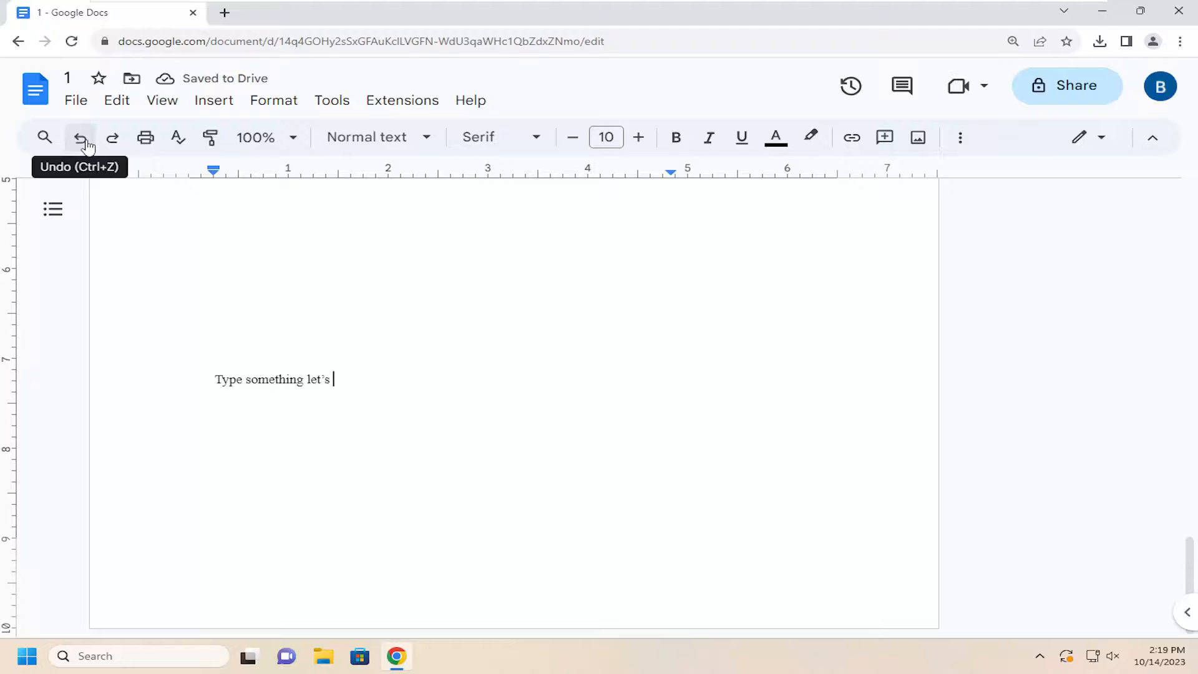
{"action": "mouse_move", "coordinate": [112, 137]}
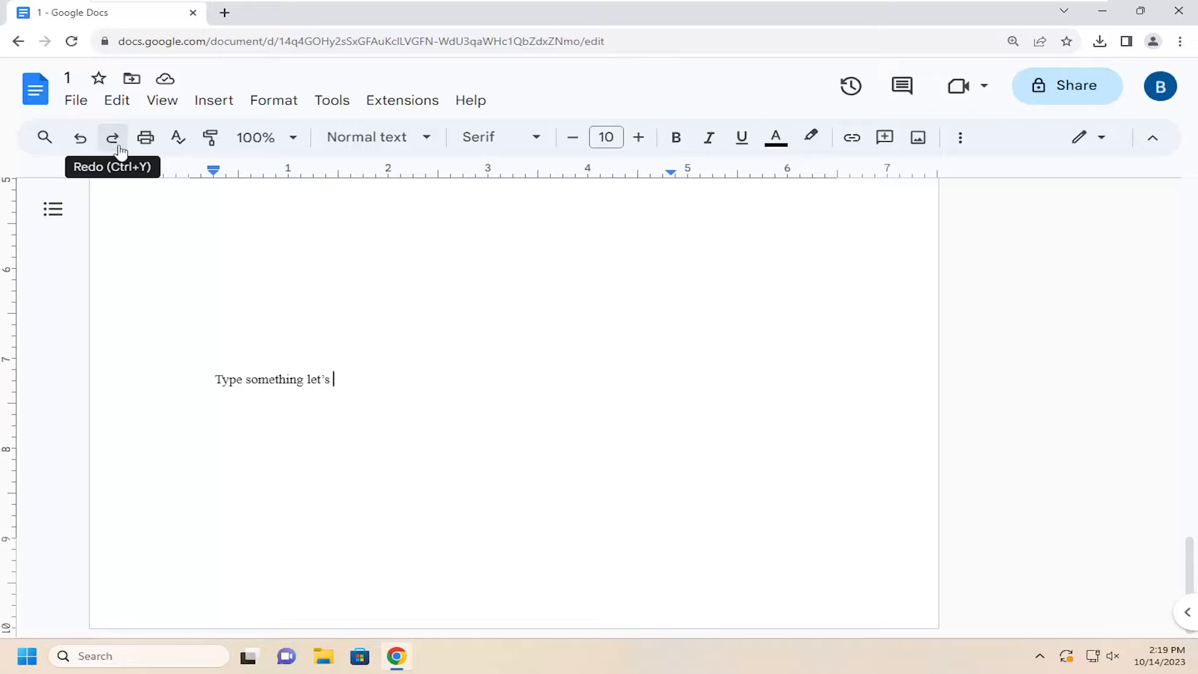
{"action": "mouse_move", "coordinate": [113, 145]}
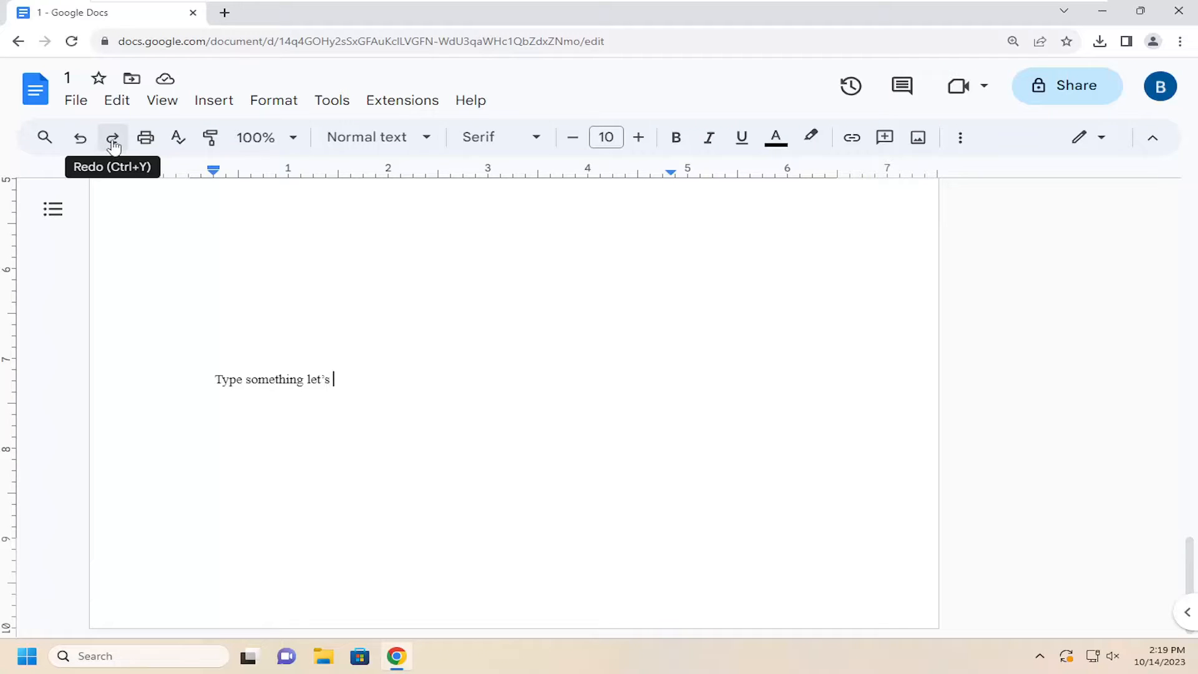
Restore 'jump right into it' after 'let's' so the full line returns
{"action": "type", "text": "jump right int"}
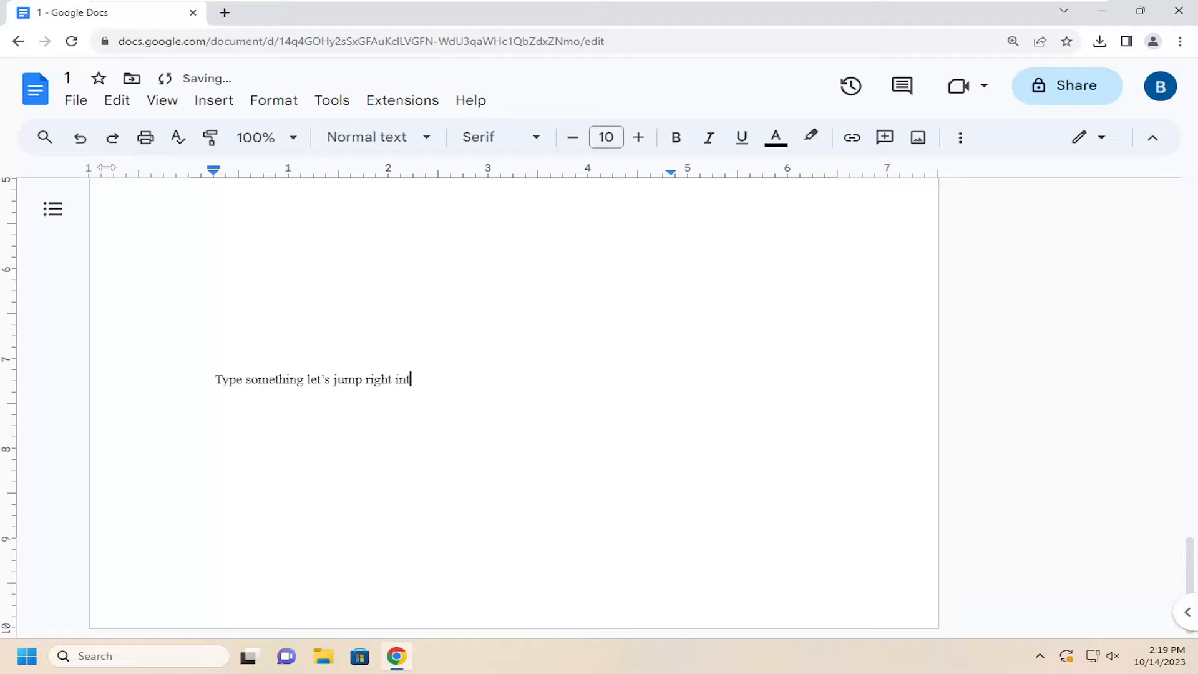
{"action": "type", "text": "o it"}
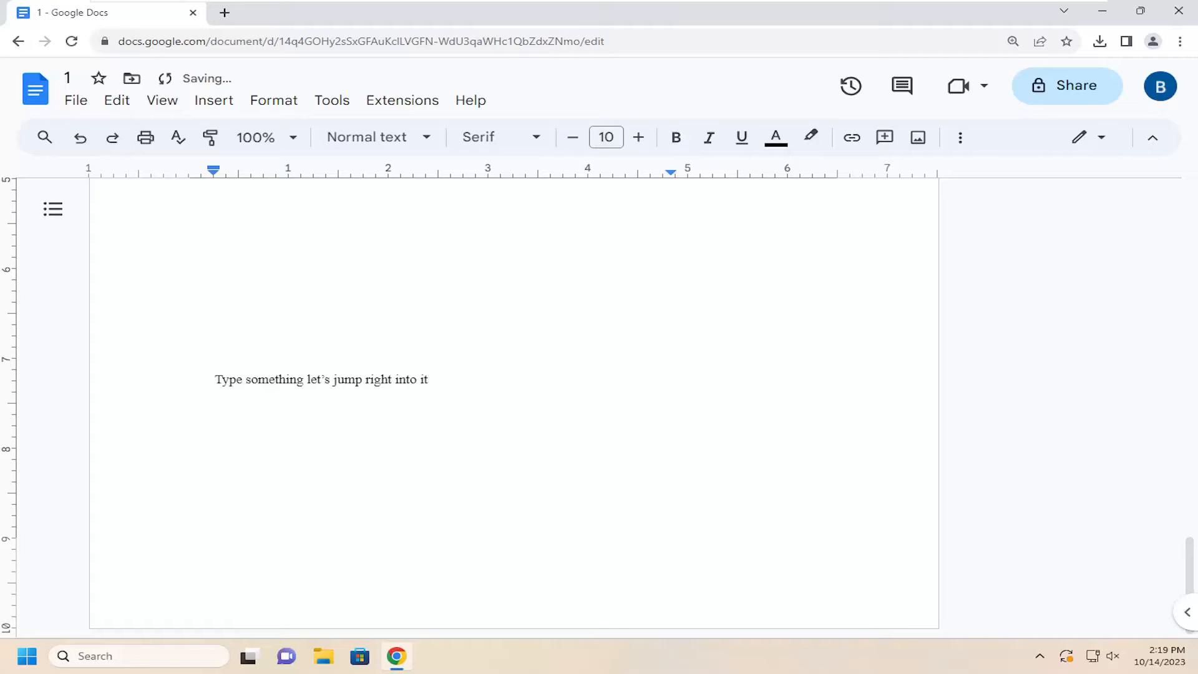